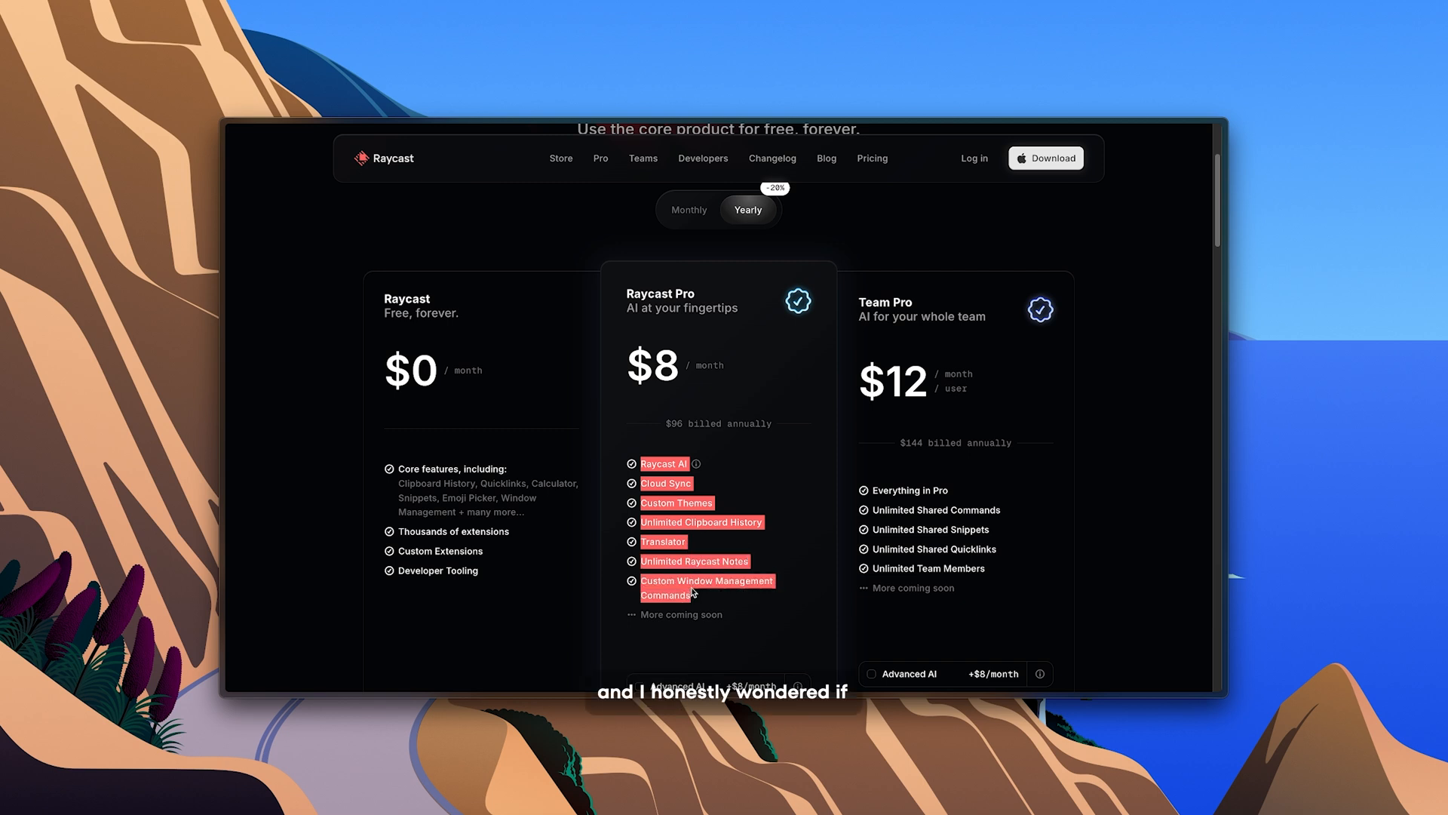
# Step: Confirm a new visible macOS Screen Capture source in OBS Studio
pyautogui.scroll(-3)
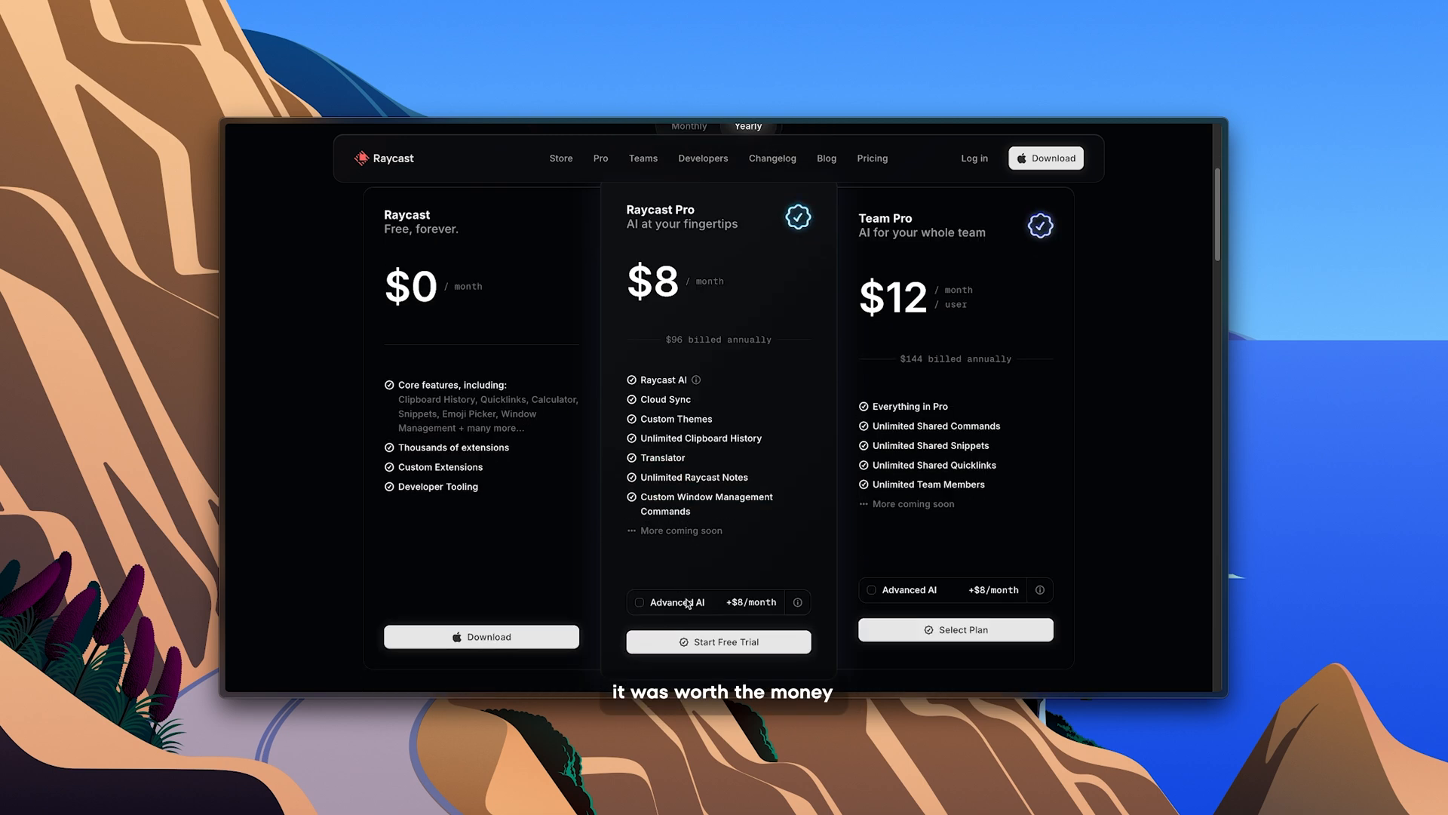
pyautogui.scroll(3)
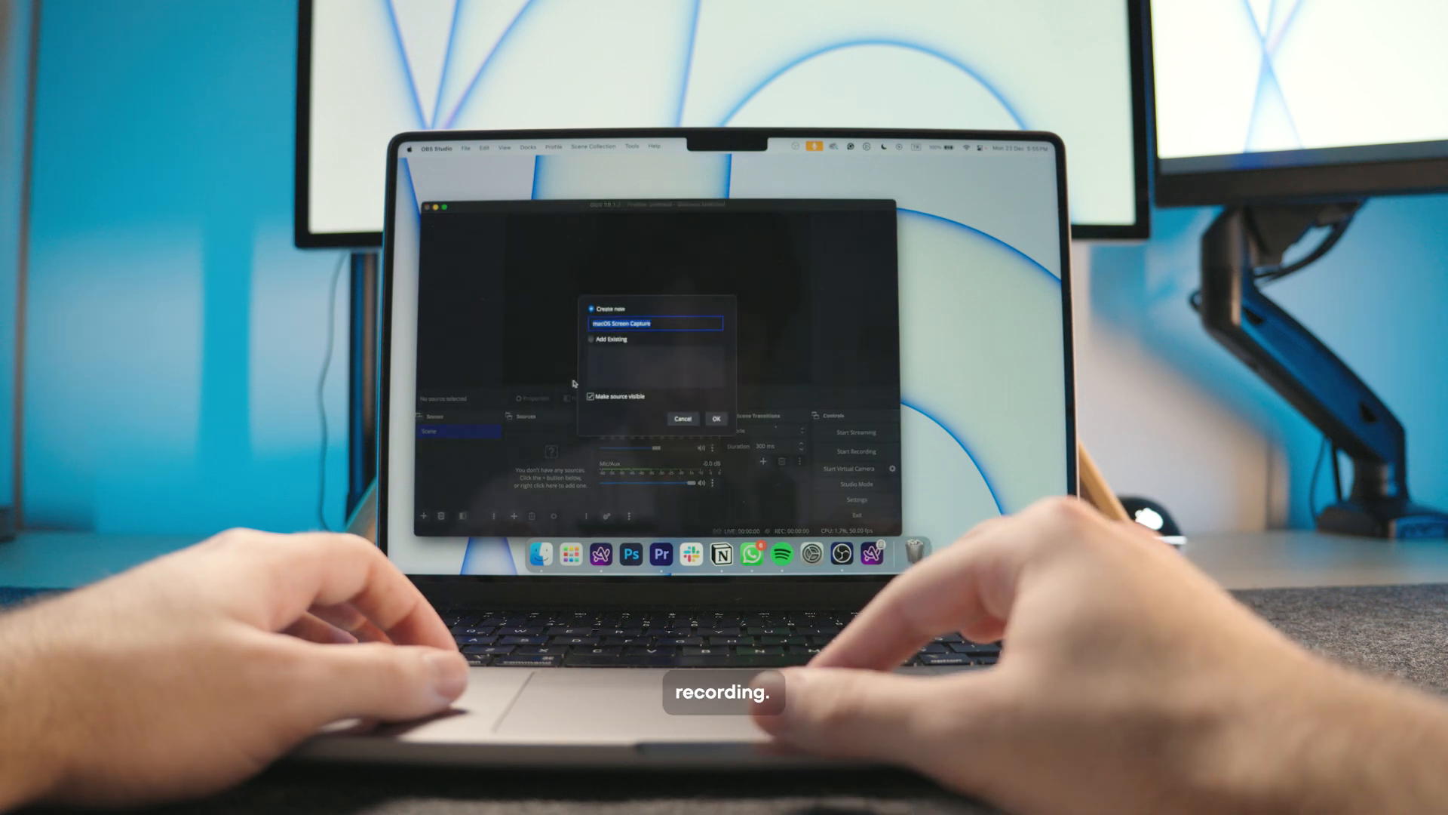
pyautogui.click(716, 418)
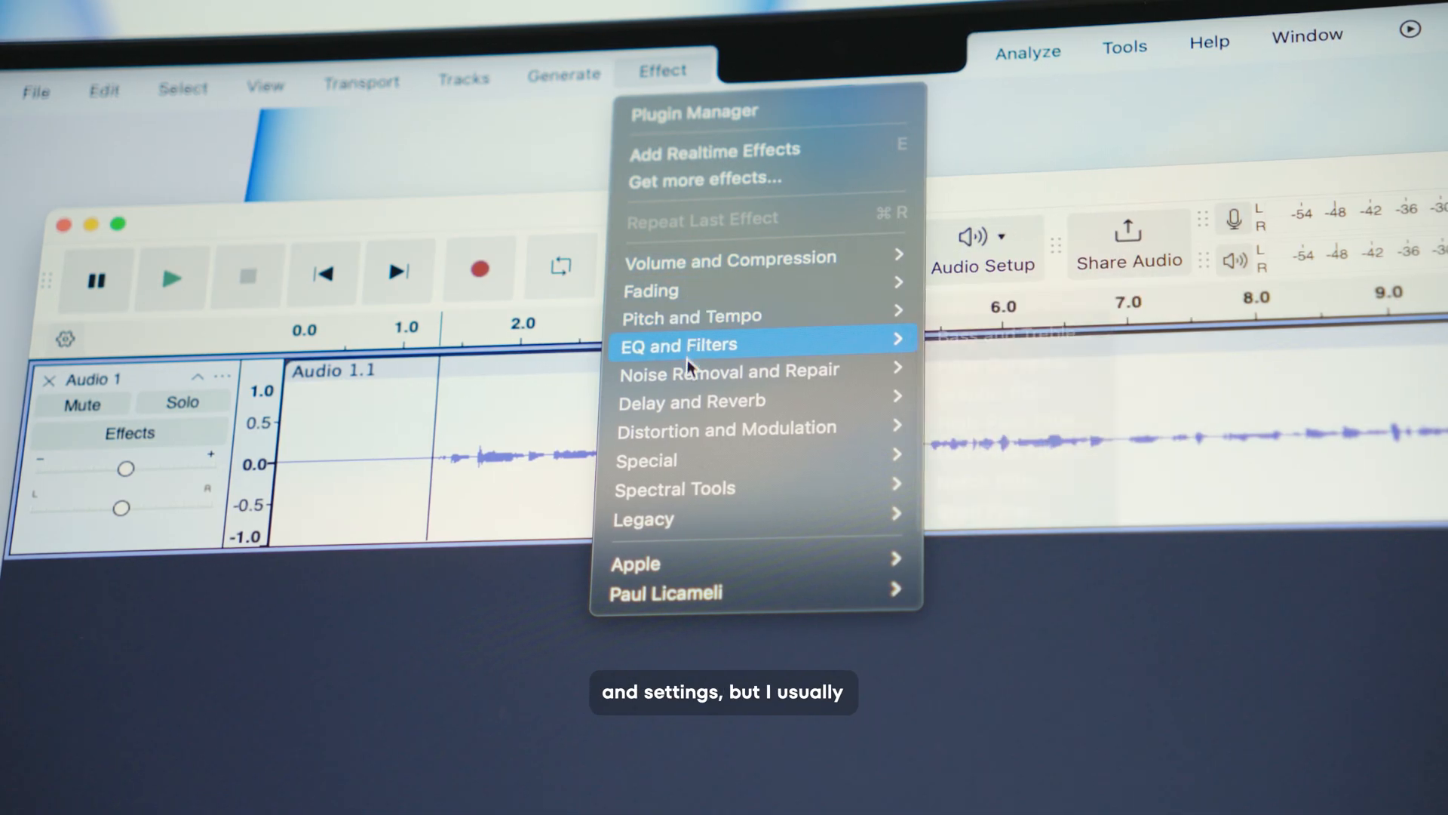
pyautogui.moveTo(729, 370)
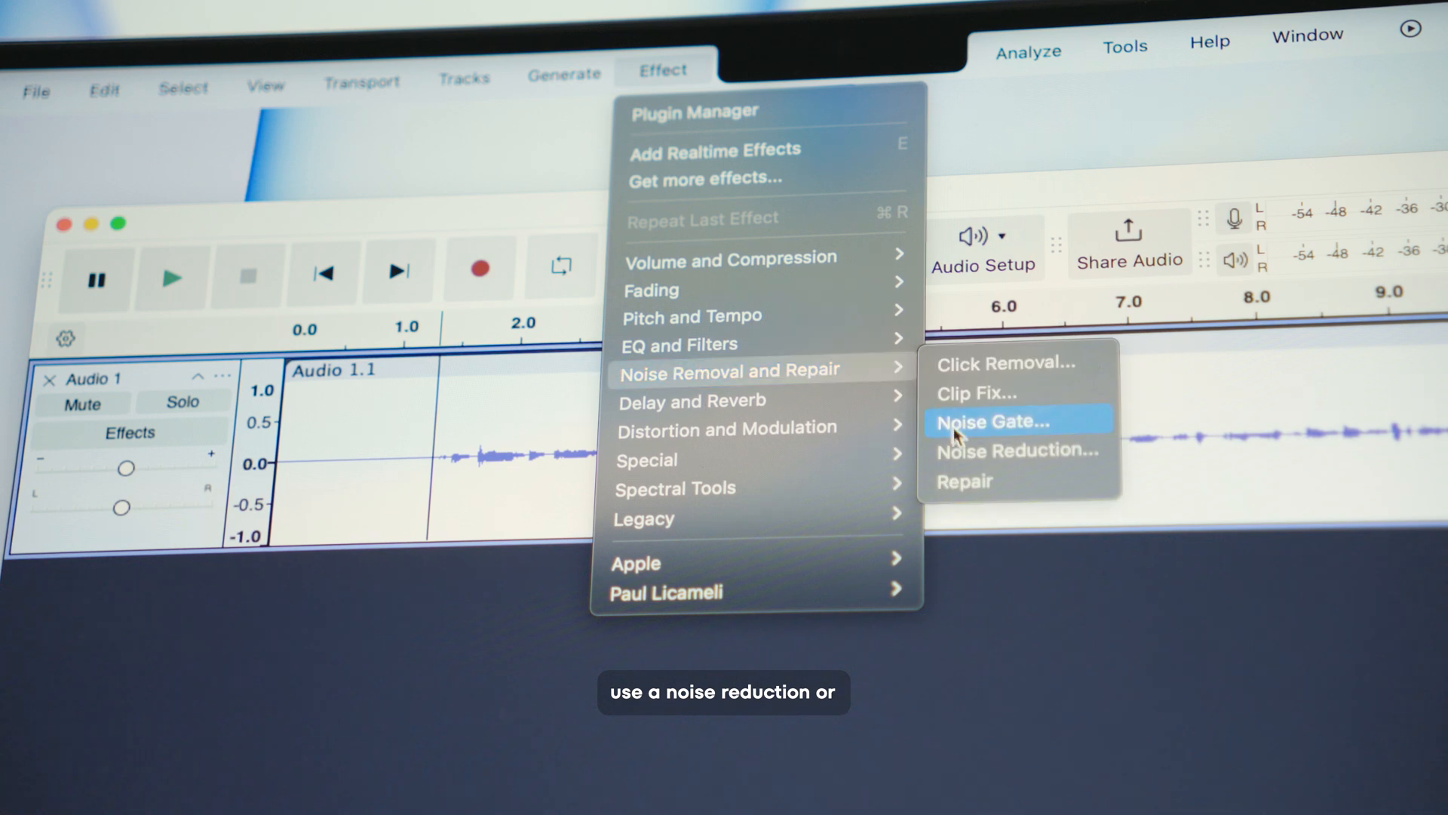
# Step: Launch Noise Gate from Audacity's Noise Removal and Repair effects on the recorded track
pyautogui.click(1017, 451)
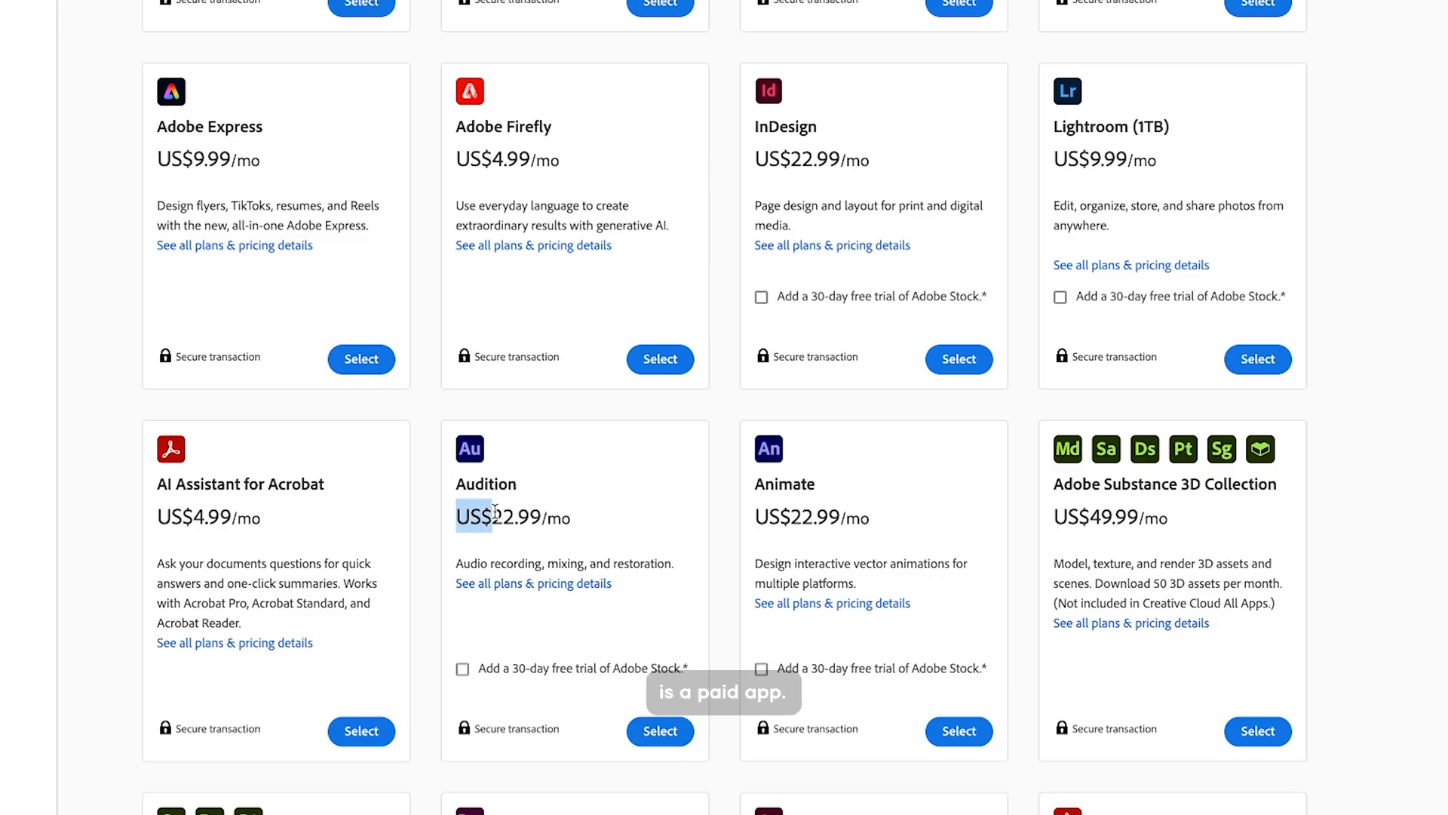
pyautogui.scroll(-3)
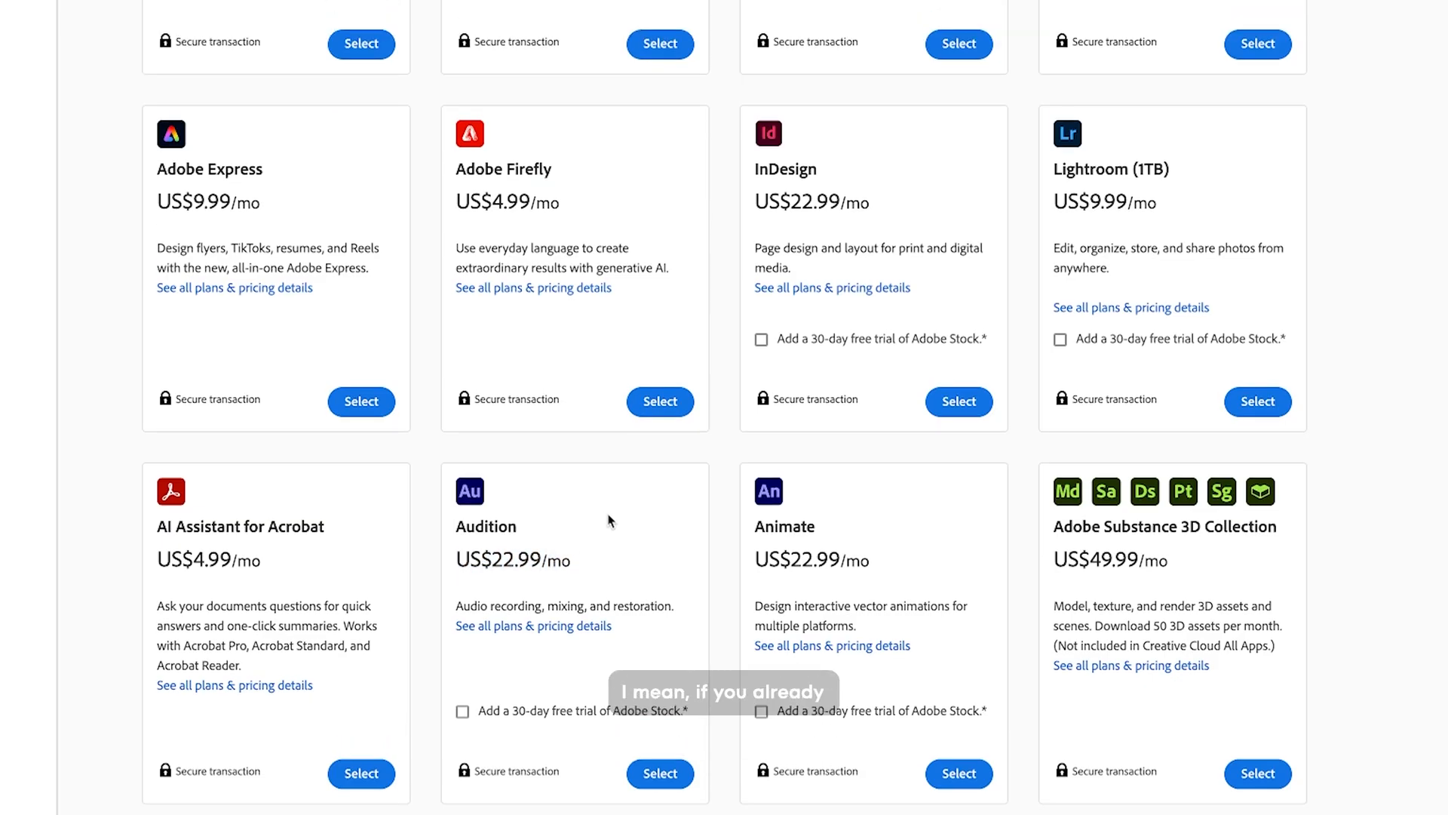
pyautogui.scroll(3)
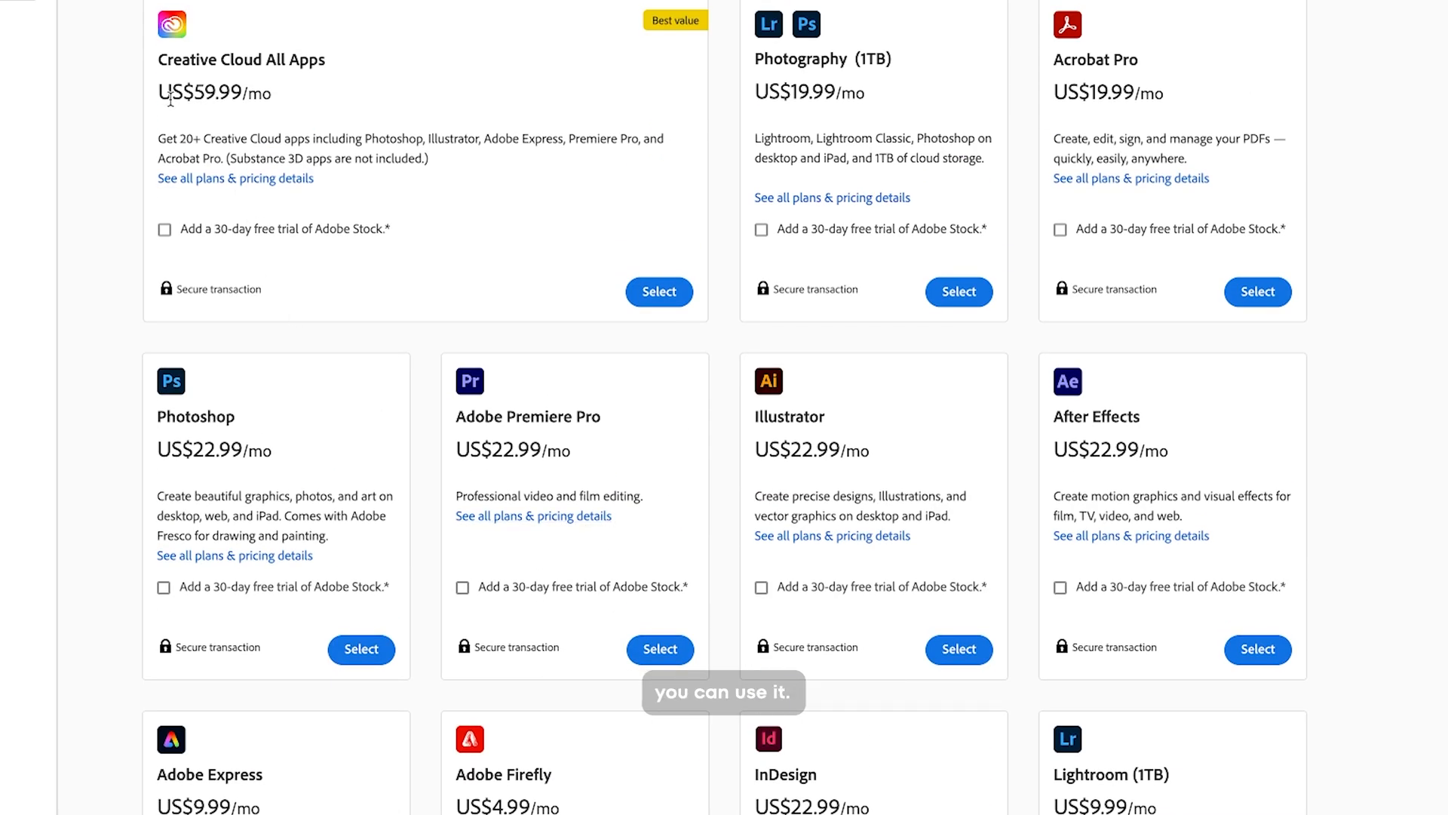